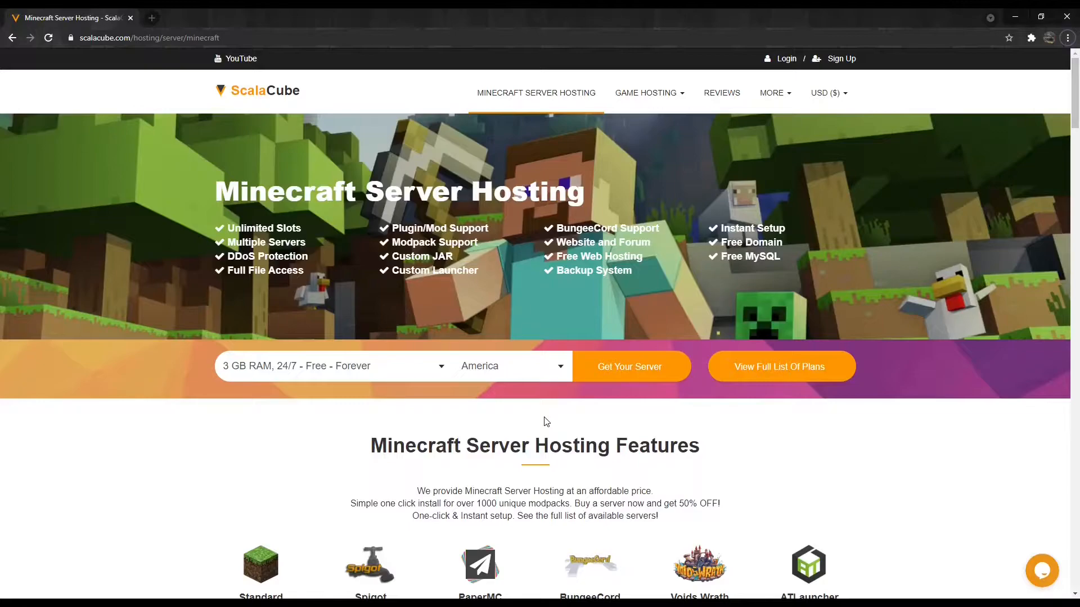
mouse_move(786, 59)
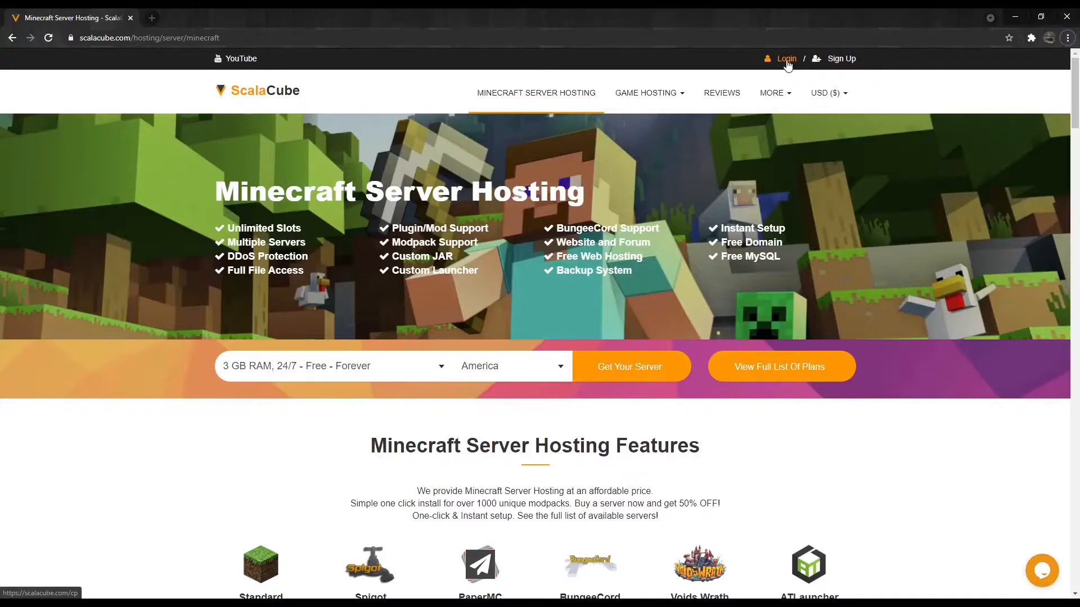
- Log in to ScalaCube to reach the account's Servers list
click(785, 59)
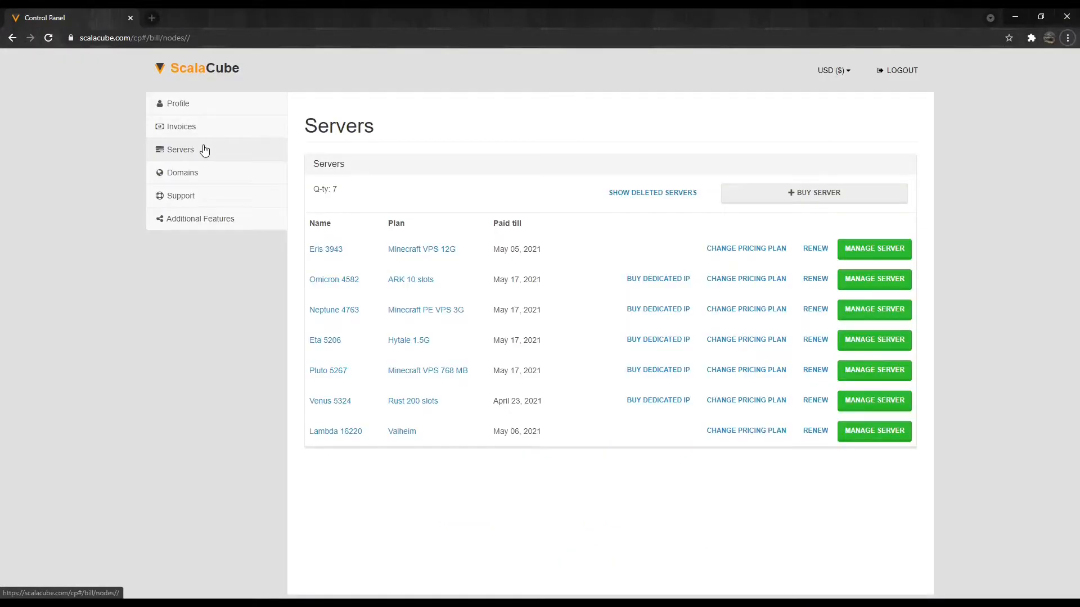
mouse_move(746, 339)
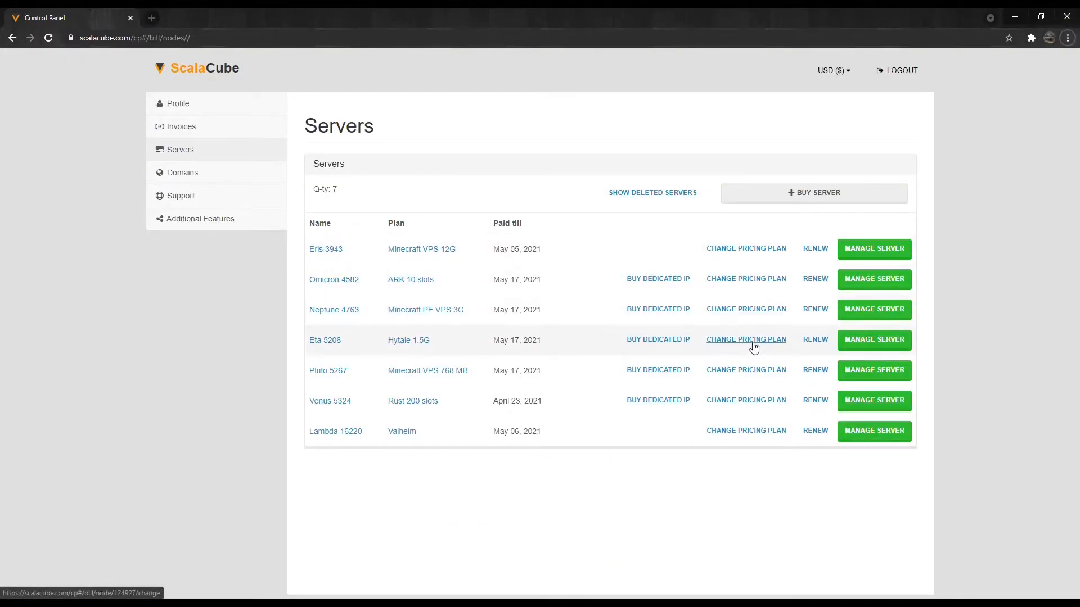
- Switch Pluto 5267 to the Minecraft VPS 3G plan and proceed to the $16.48 invoice
click(745, 370)
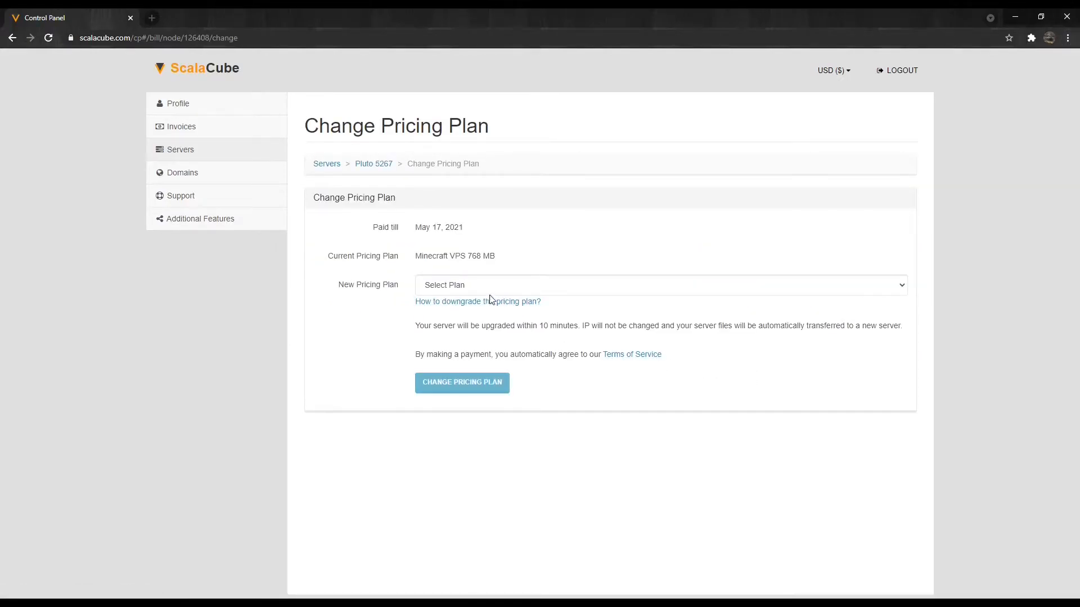
click(660, 284)
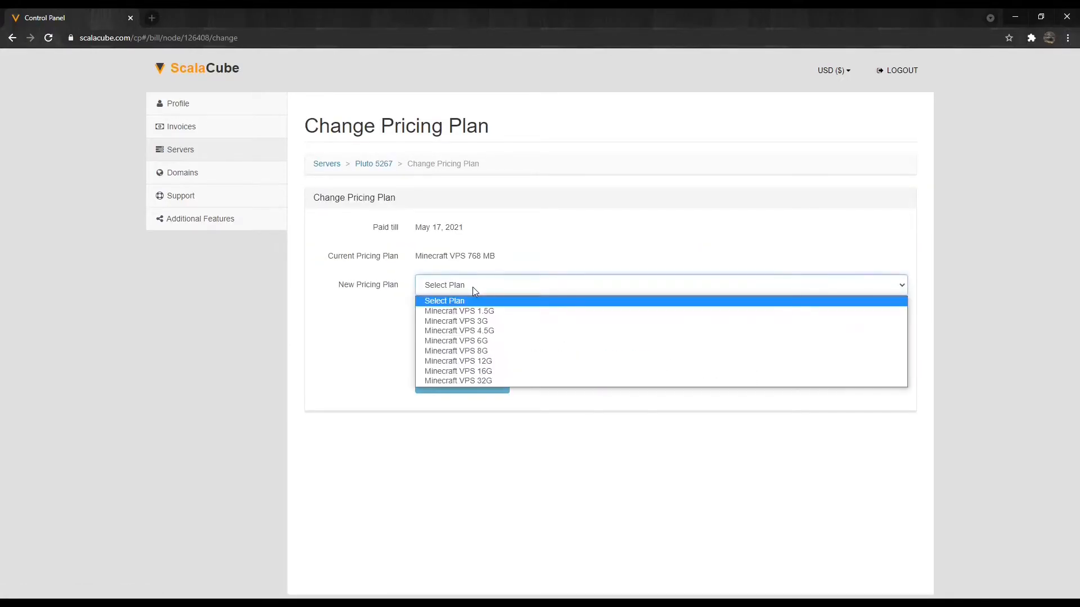
click(456, 321)
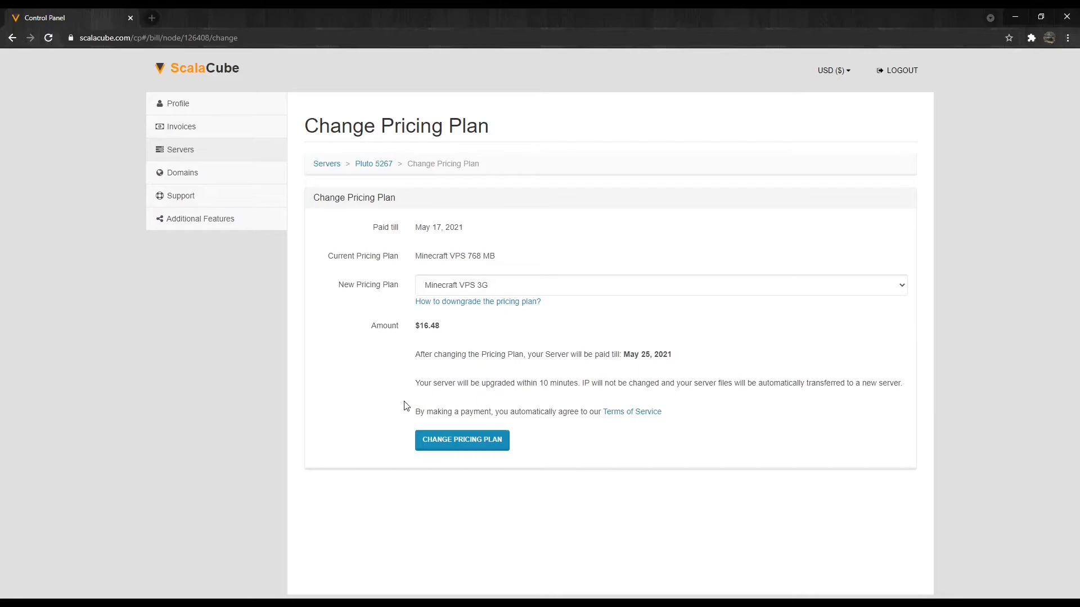
mouse_move(448, 429)
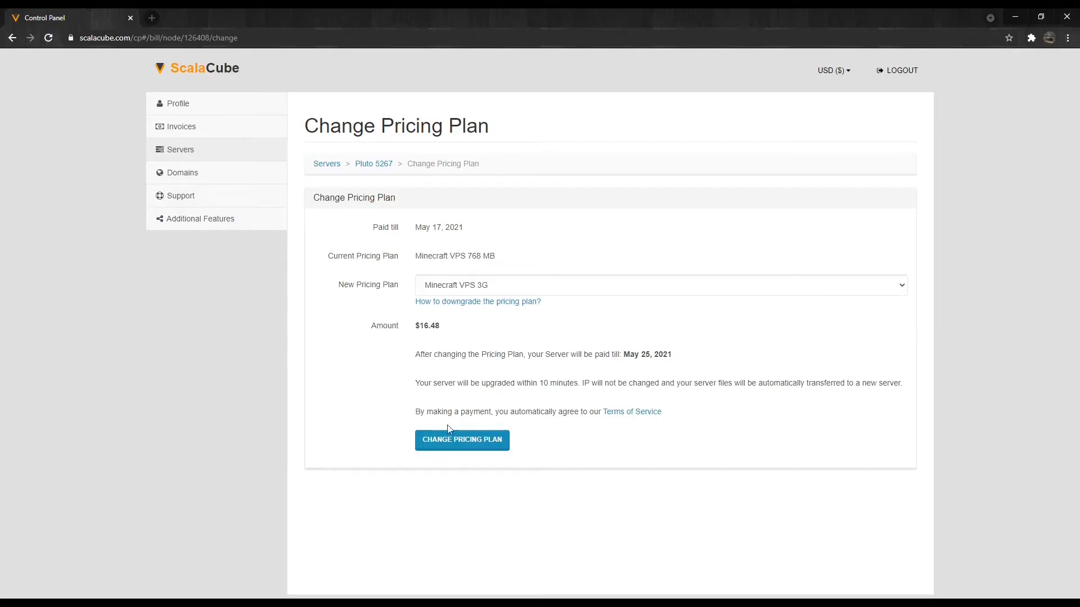
click(462, 439)
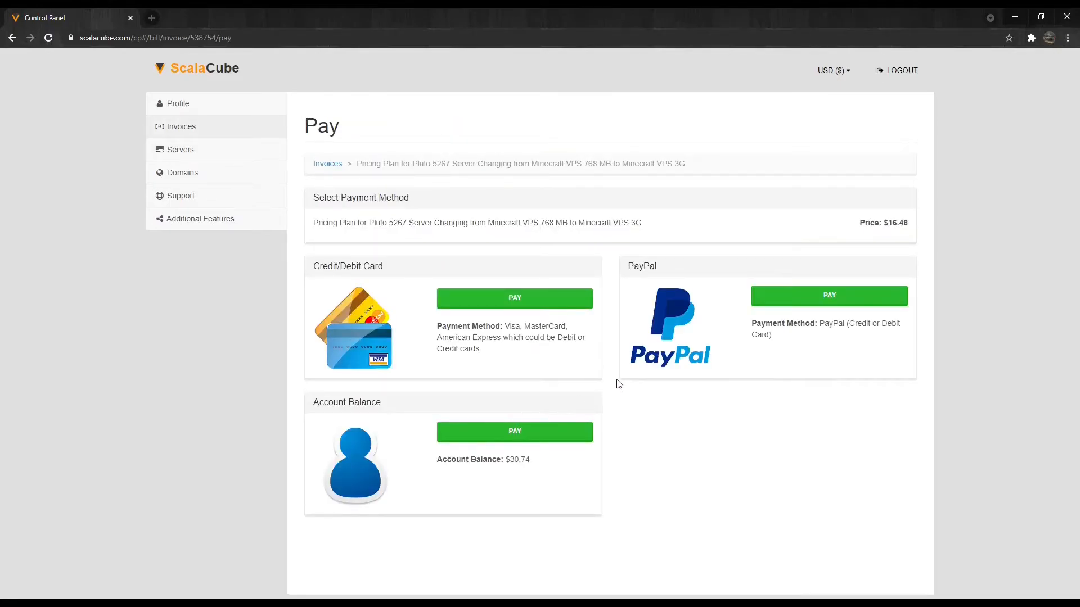
mouse_move(601, 364)
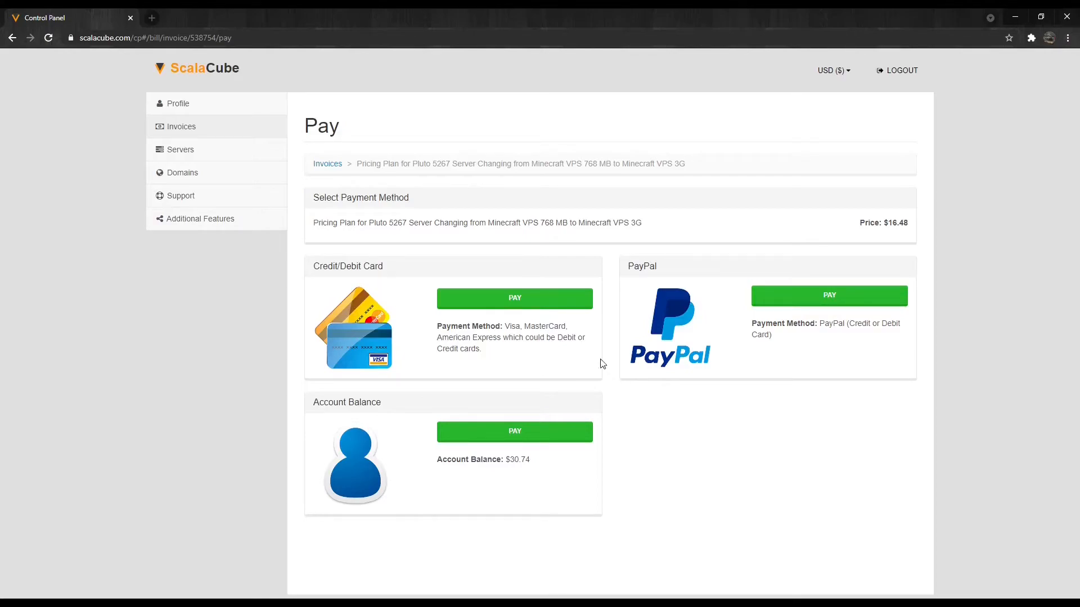
mouse_move(583, 362)
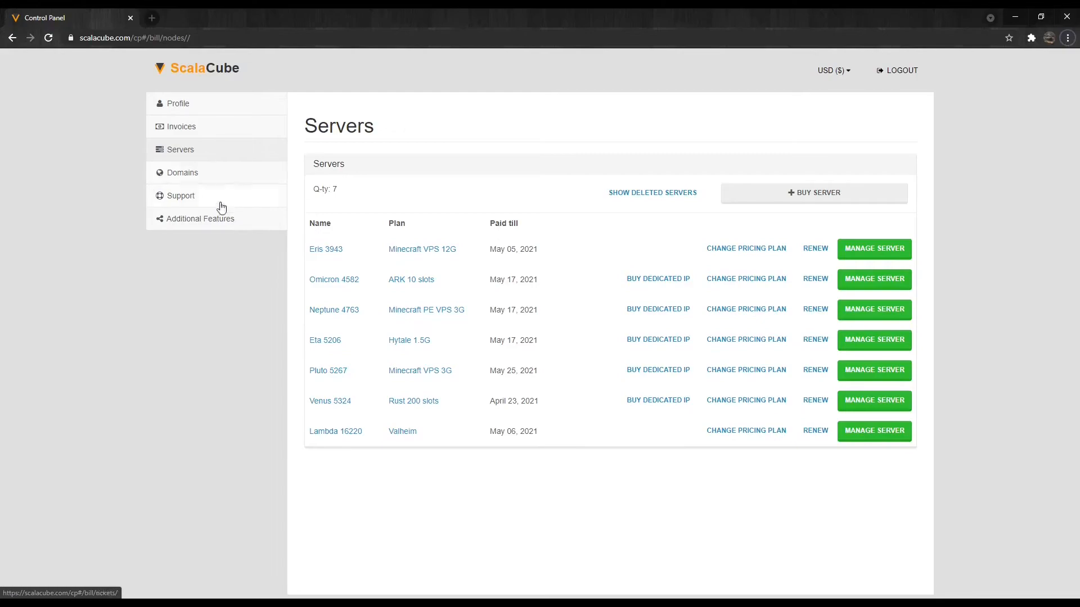
mouse_move(551, 370)
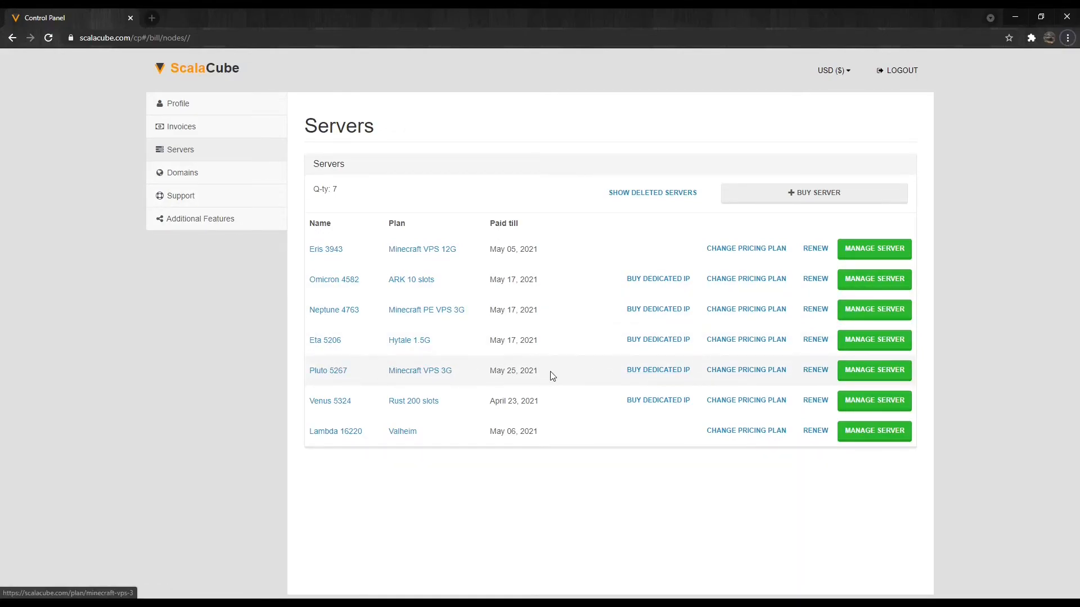
mouse_move(283, 371)
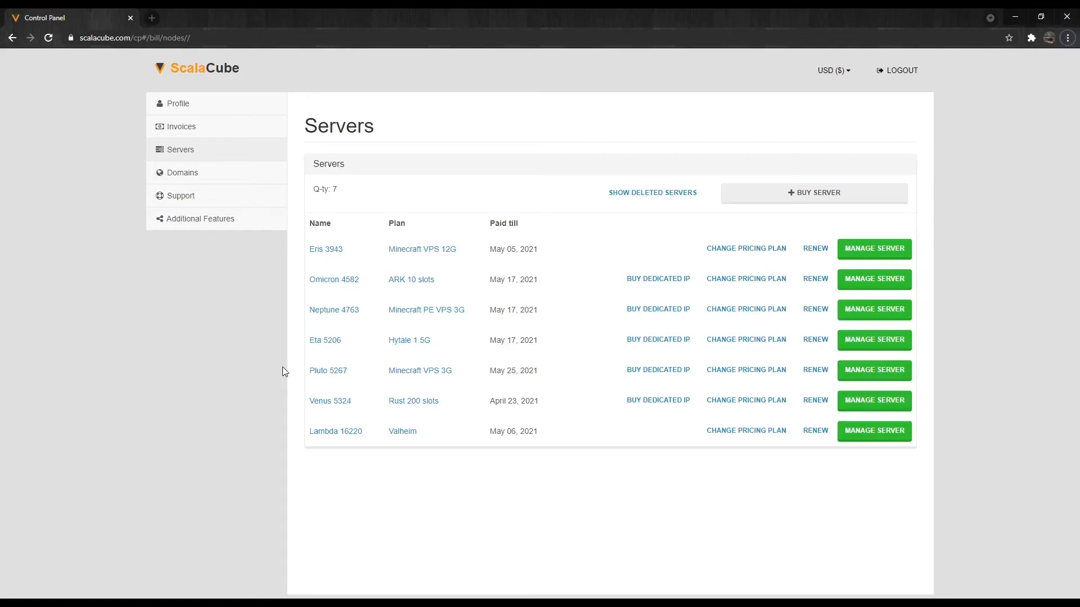
mouse_move(289, 373)
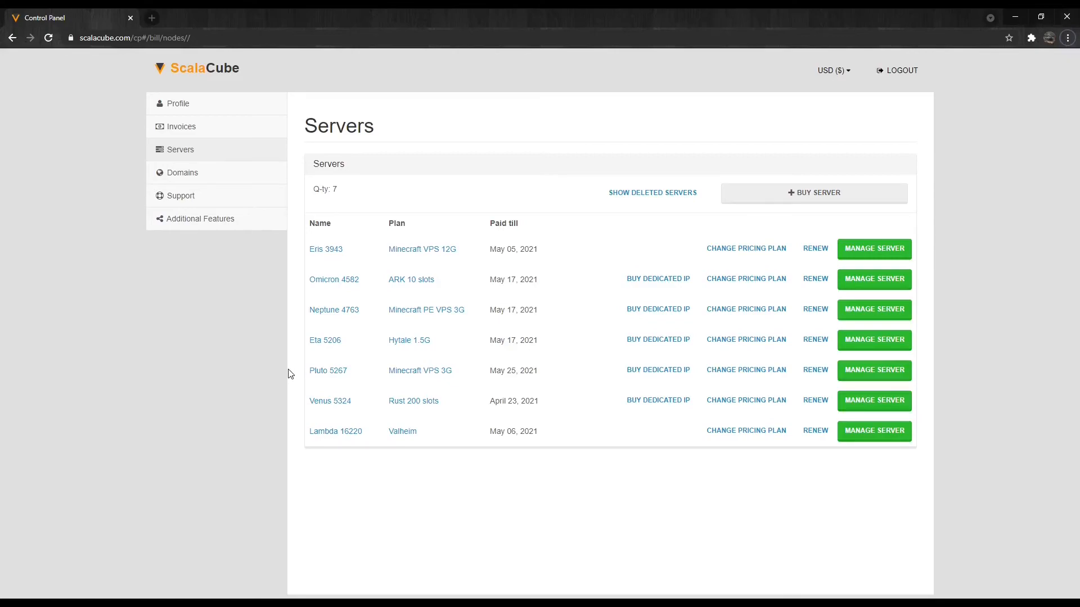